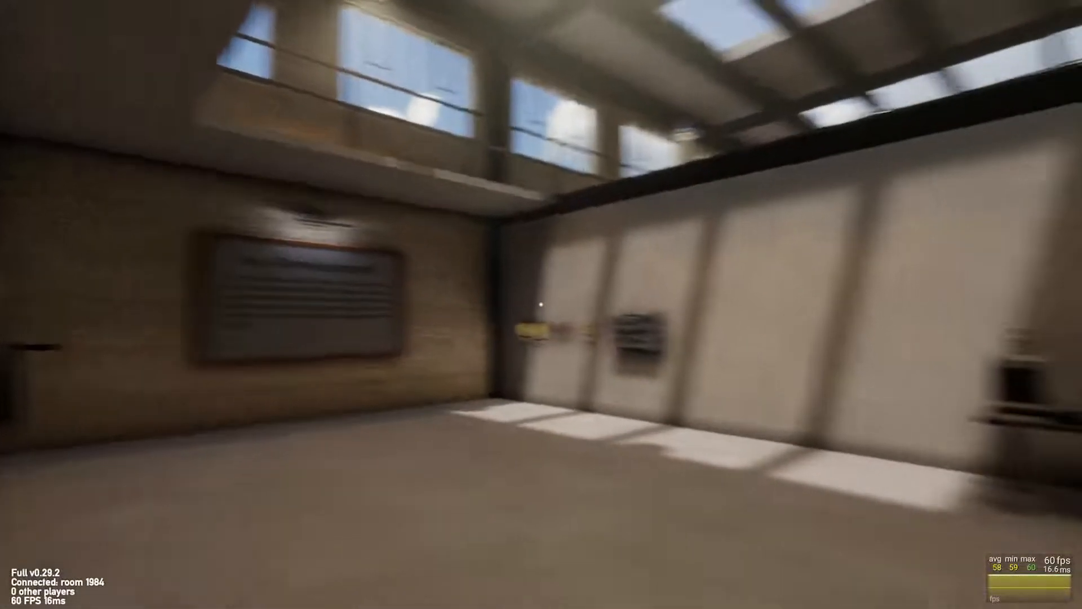
mouse_move(541, 304)
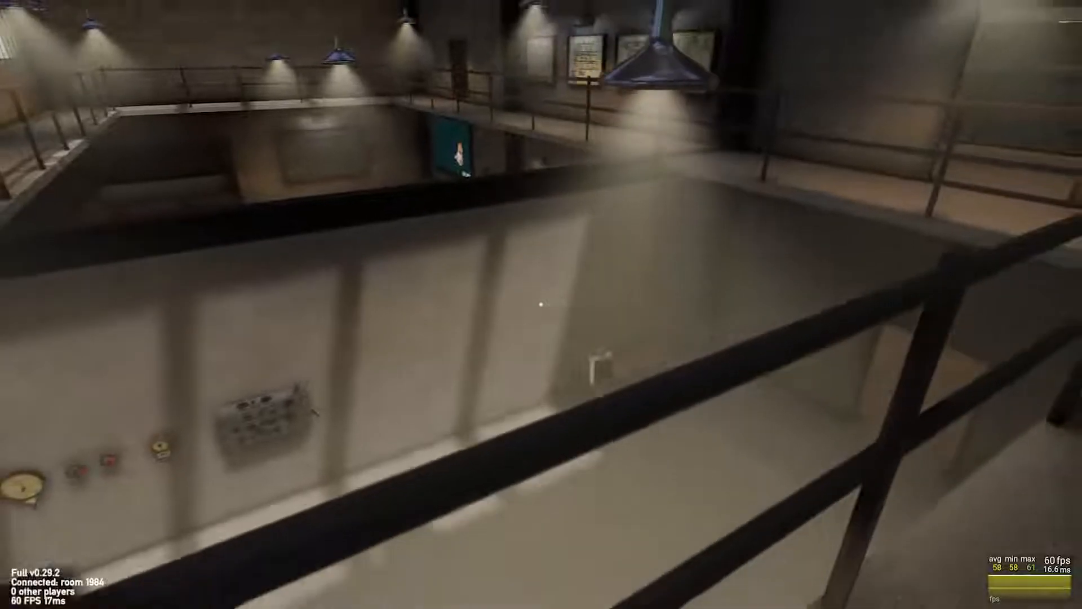
mouse_move(541, 304)
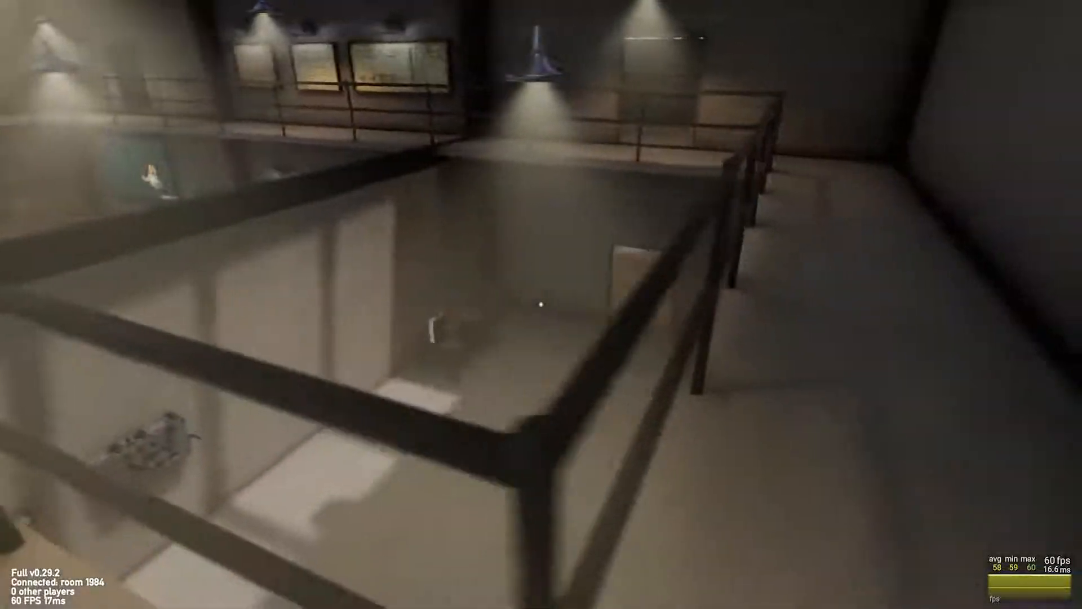
mouse_move(541, 305)
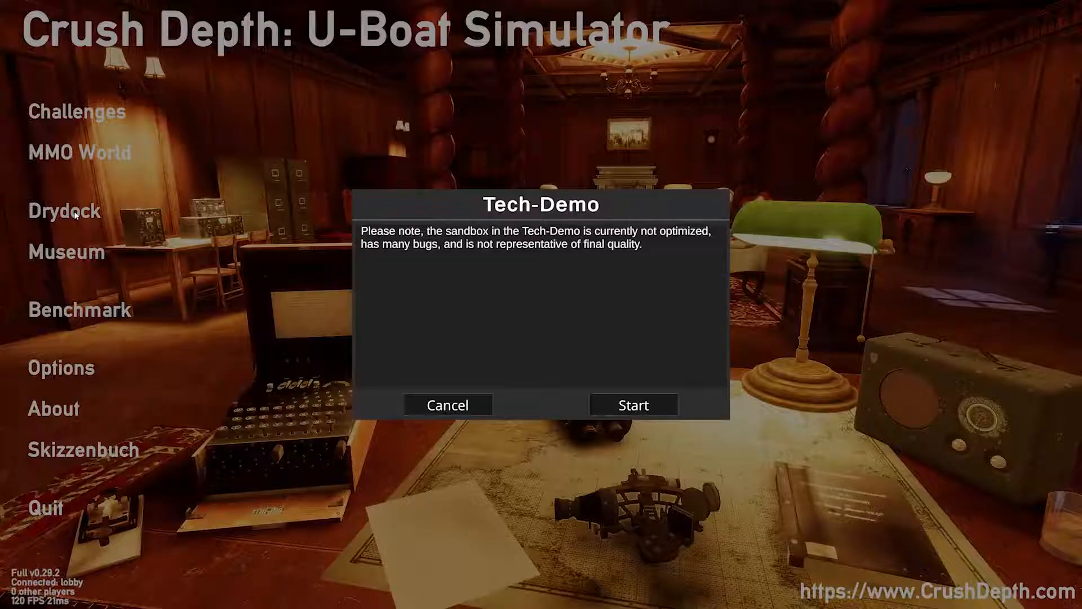
left_click(633, 405)
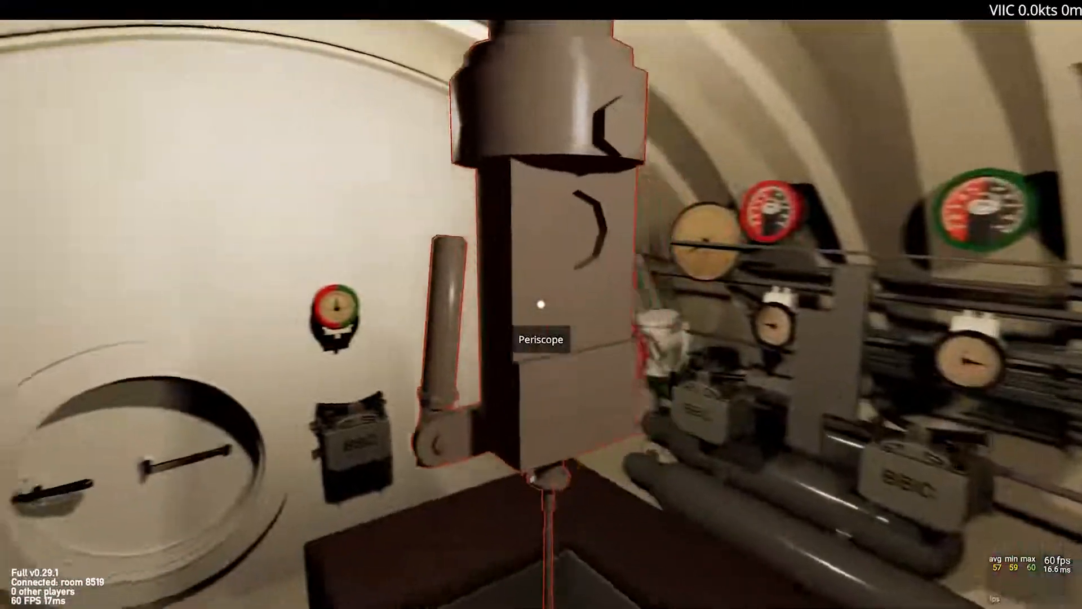
left_click(541, 305)
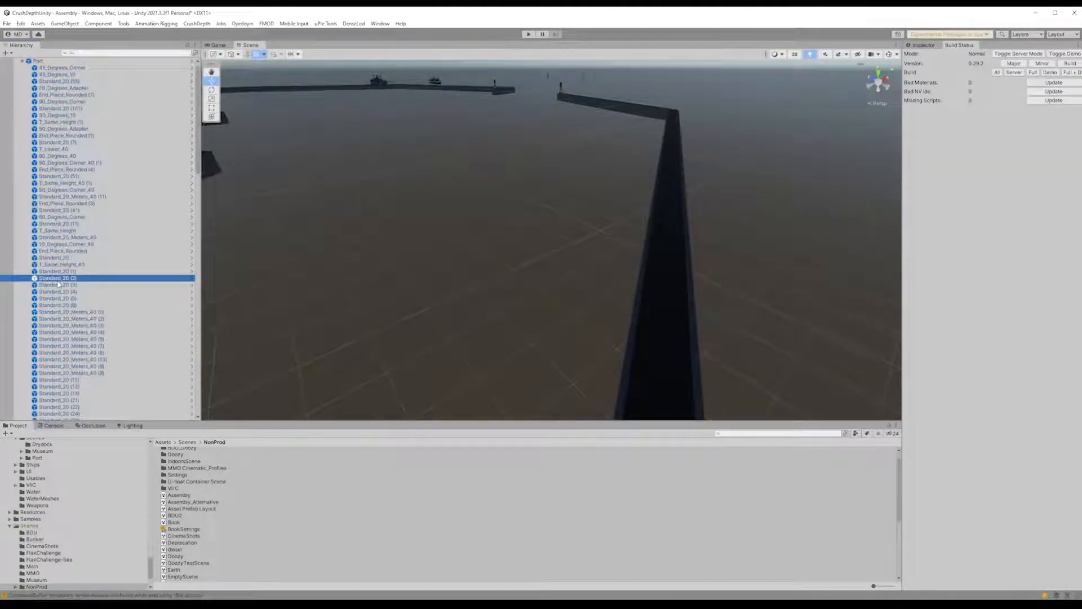
Frame a pier wall corner piece and a Standard_20_Meters_40 section up close in the Scene view.
left_click(65, 189)
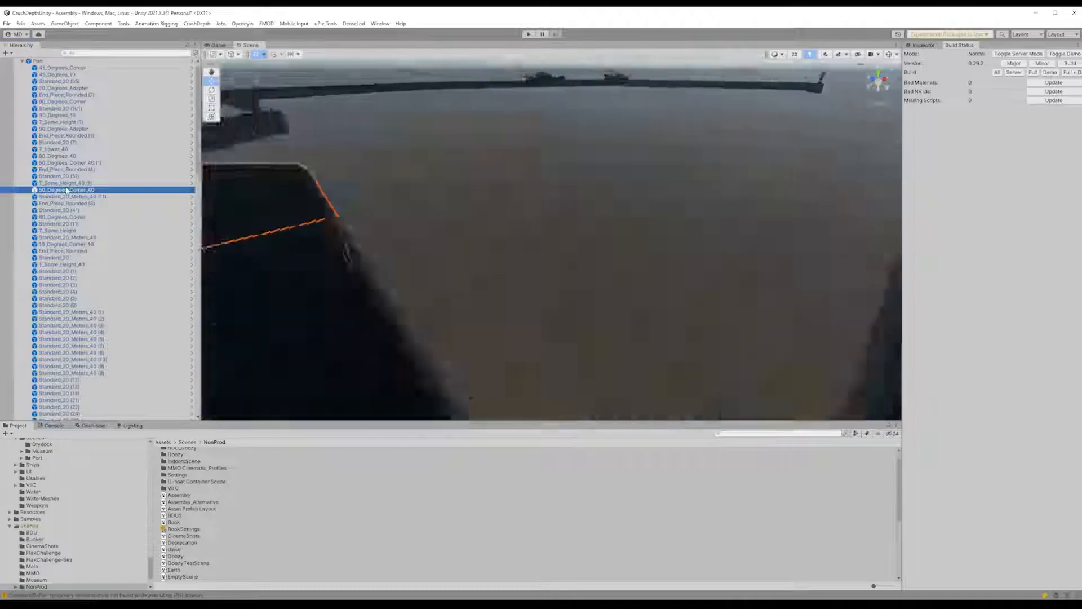
left_click(59, 176)
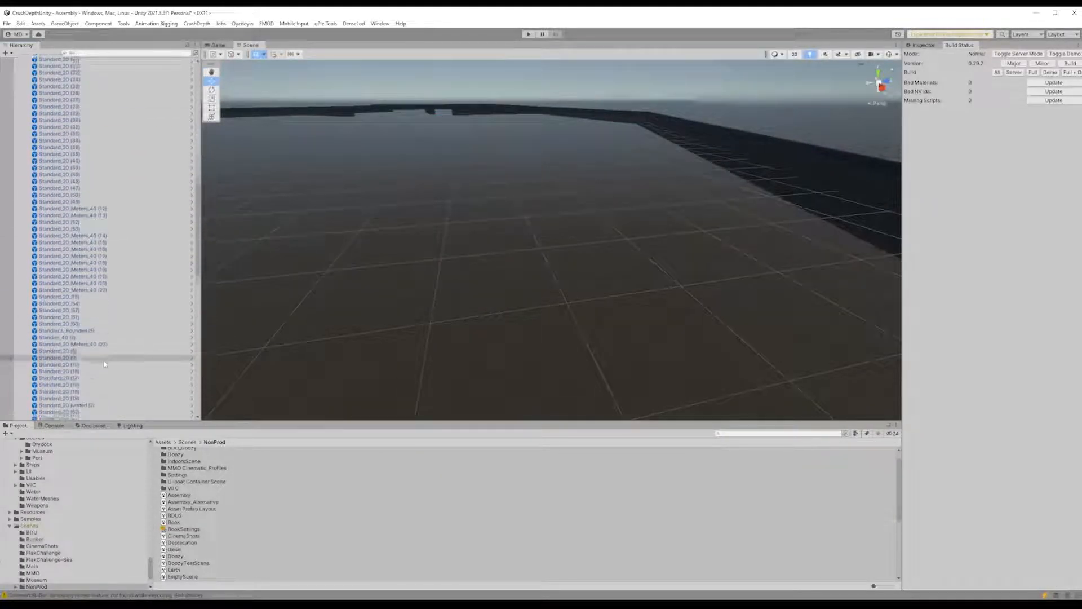
left_click(72, 318)
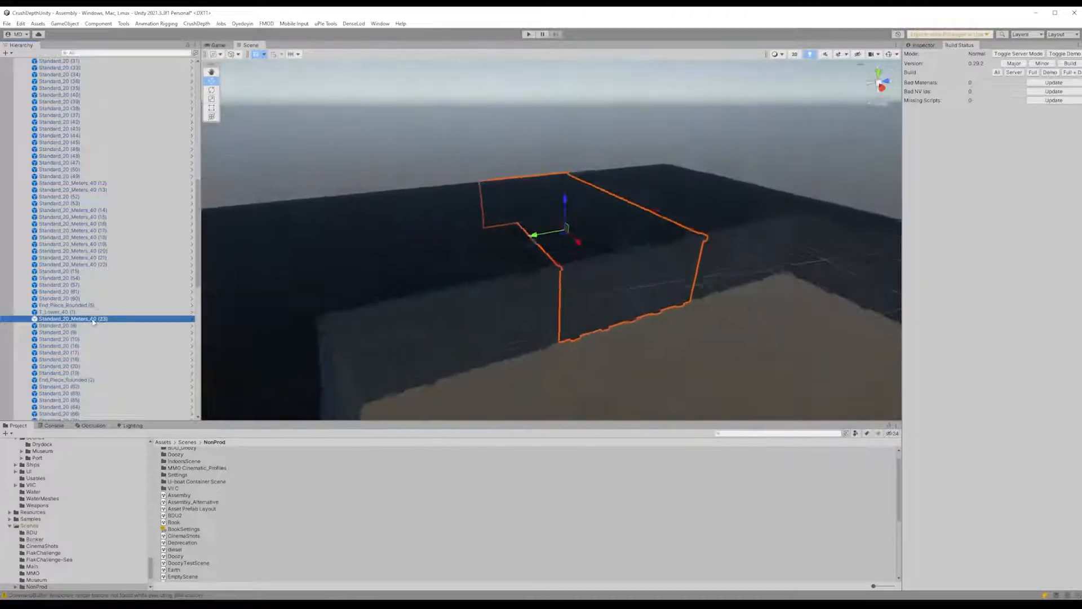